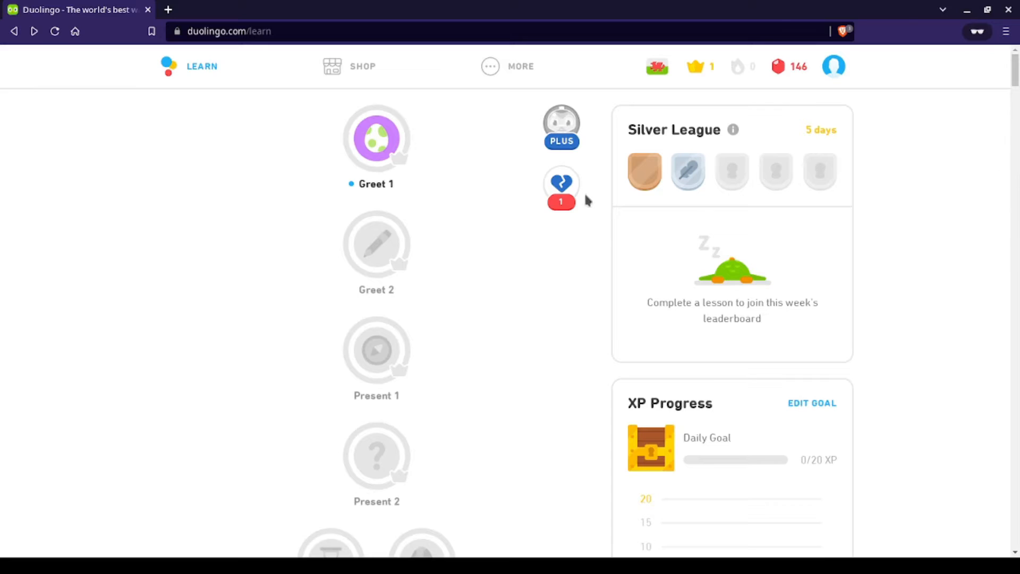
# Select the Greet 1 skill circle to show its lesson start prompt
pyautogui.click(376, 138)
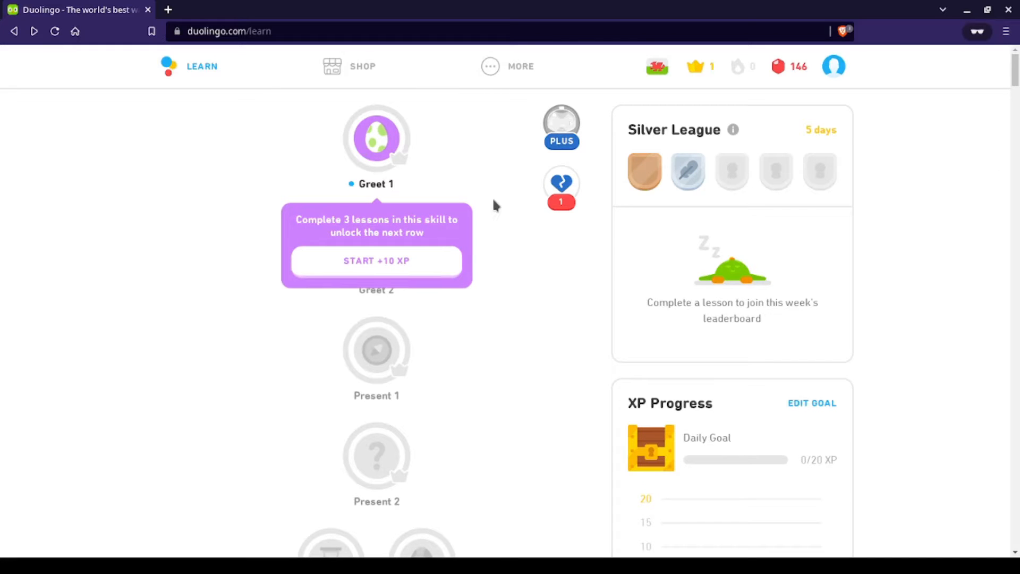
pyautogui.moveTo(390, 265)
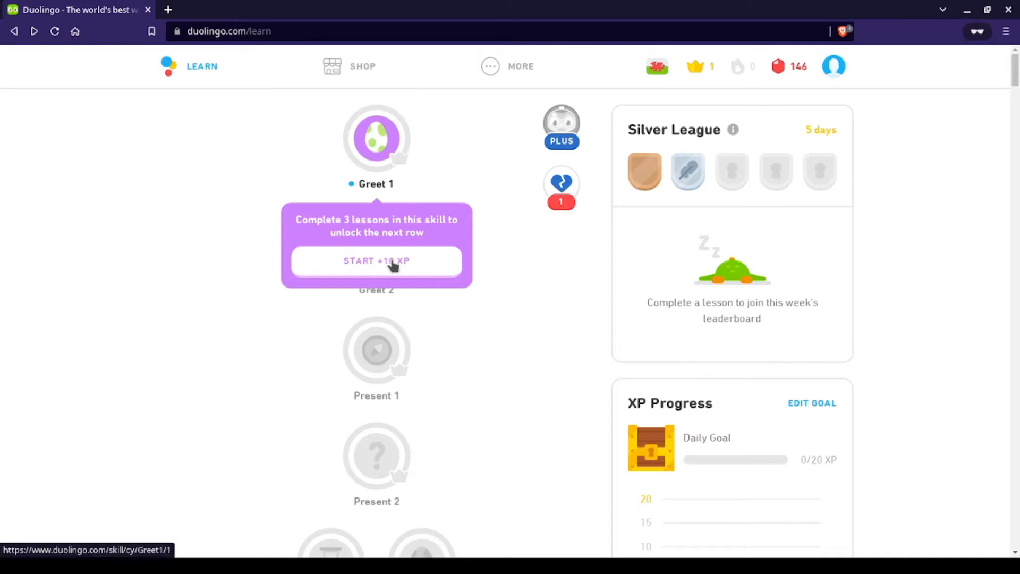
# Start Greet 1 and answer Dragon as Draig and Night as Nos, continuing past each check
pyautogui.click(376, 261)
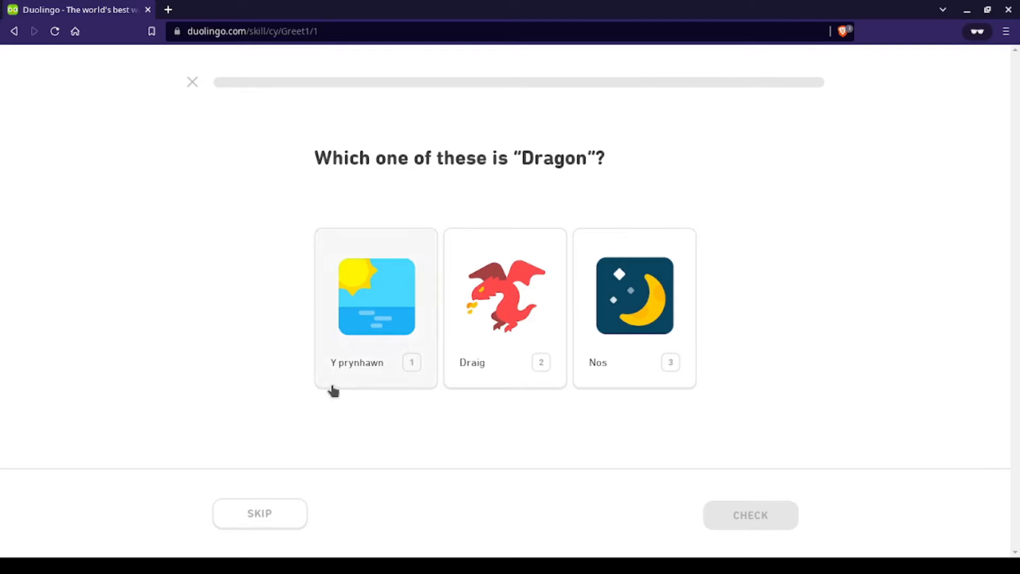
pyautogui.moveTo(469, 387)
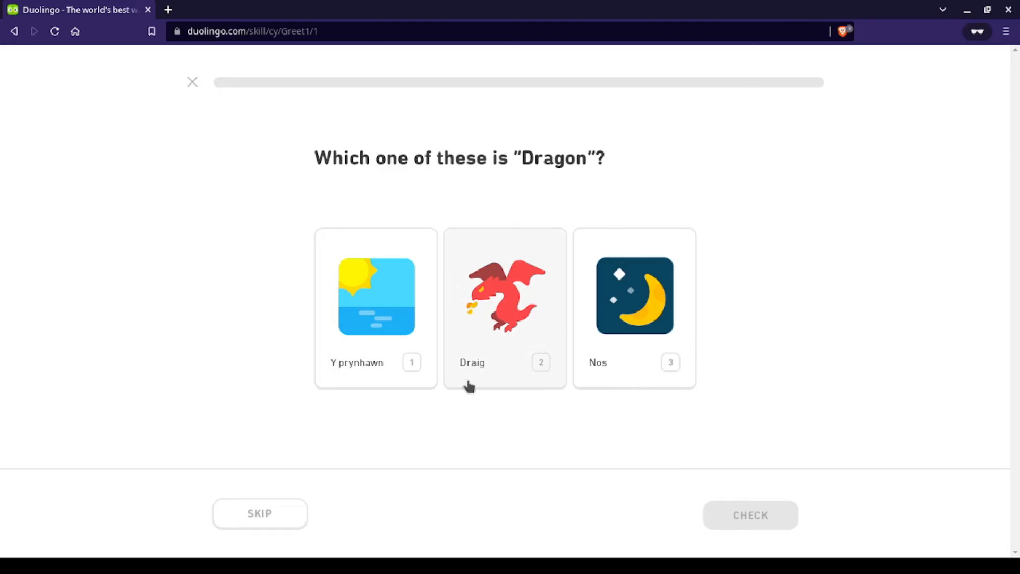
pyautogui.moveTo(475, 378)
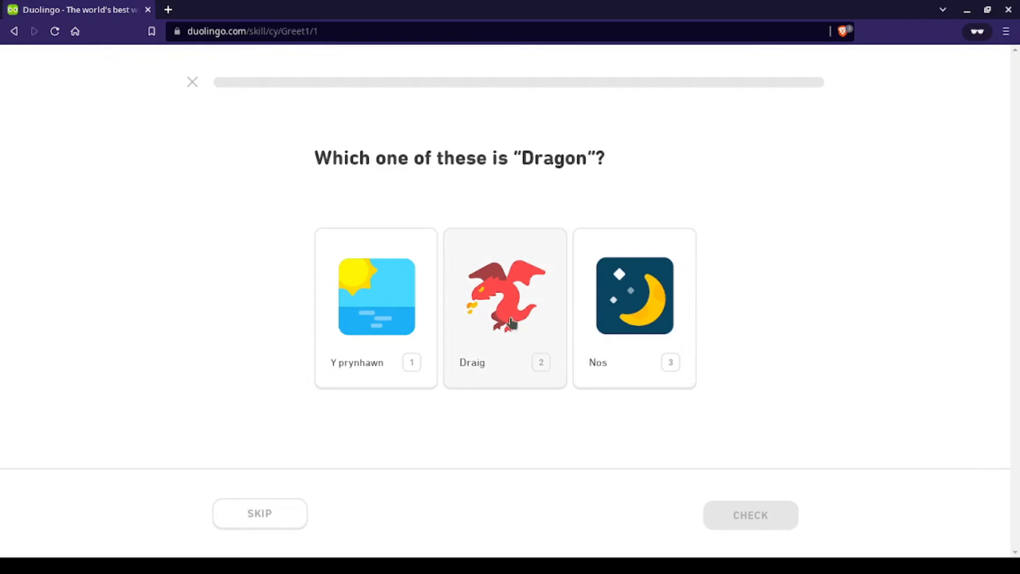
pyautogui.click(504, 307)
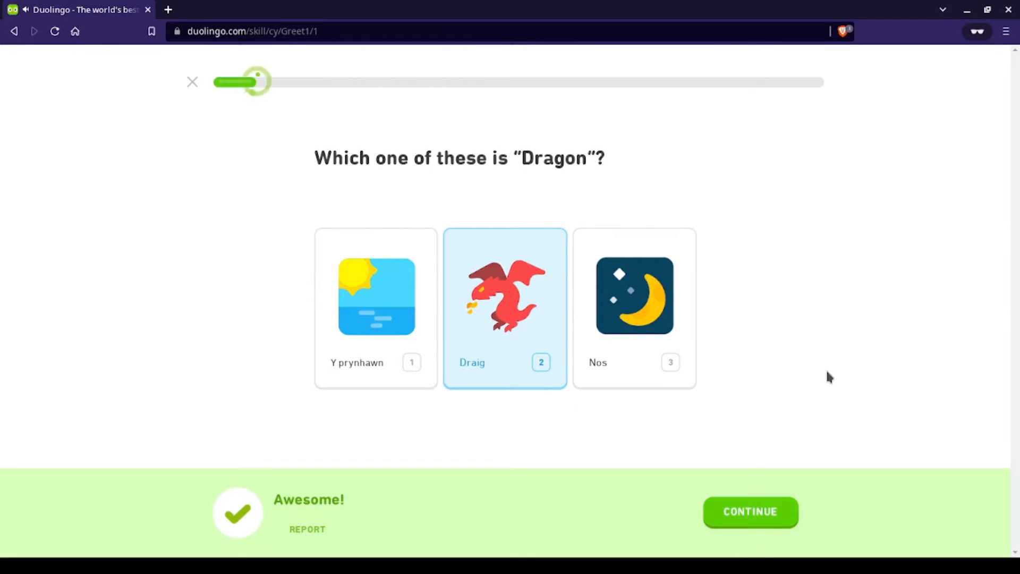
pyautogui.click(749, 512)
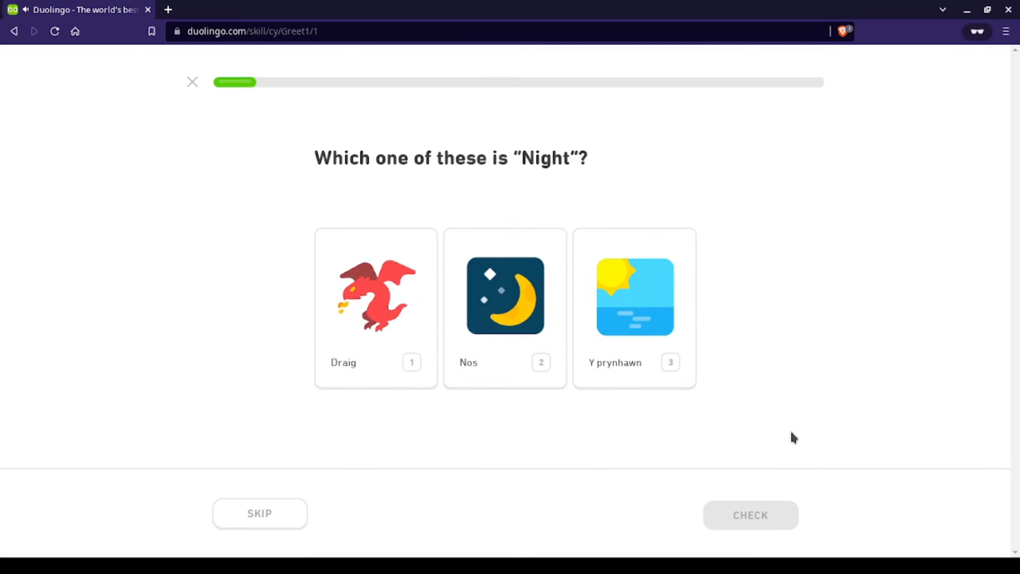
pyautogui.click(503, 296)
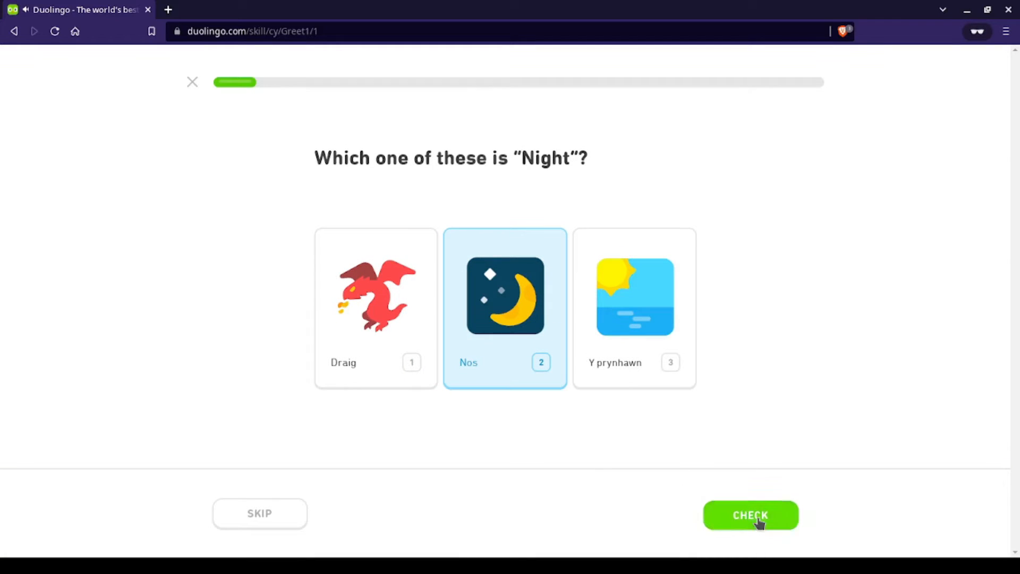
pyautogui.click(750, 515)
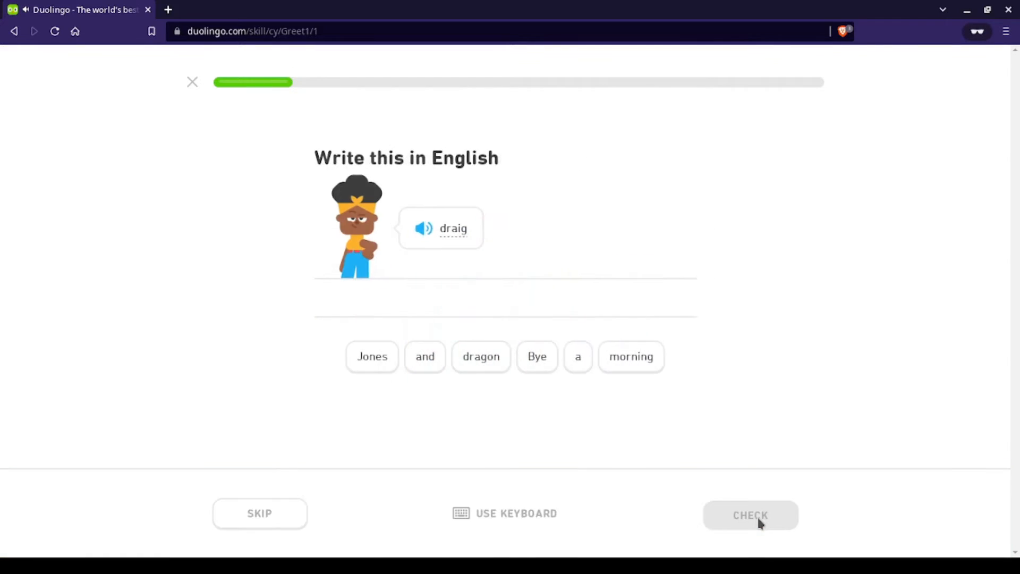
pyautogui.moveTo(543, 431)
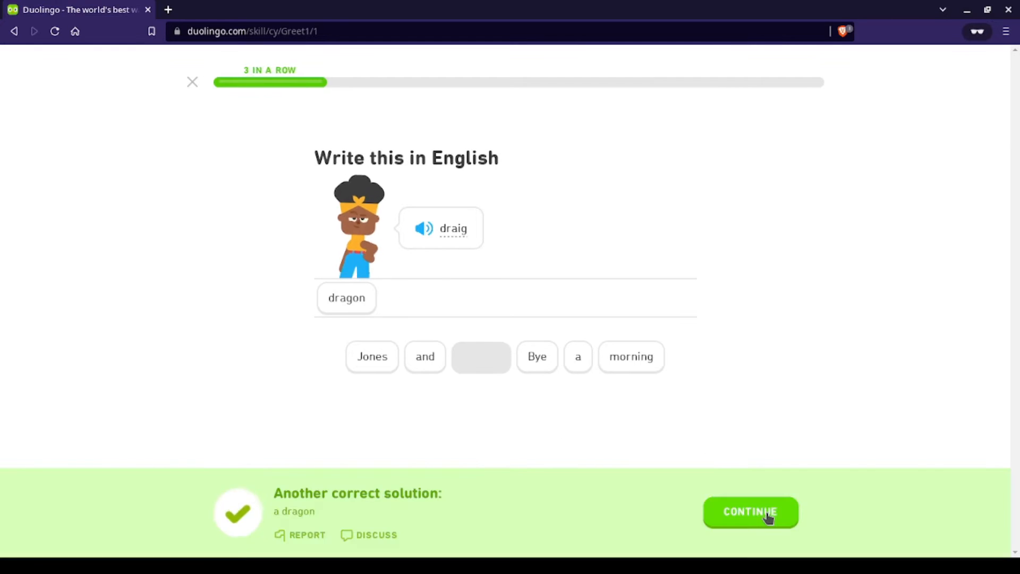
pyautogui.click(749, 512)
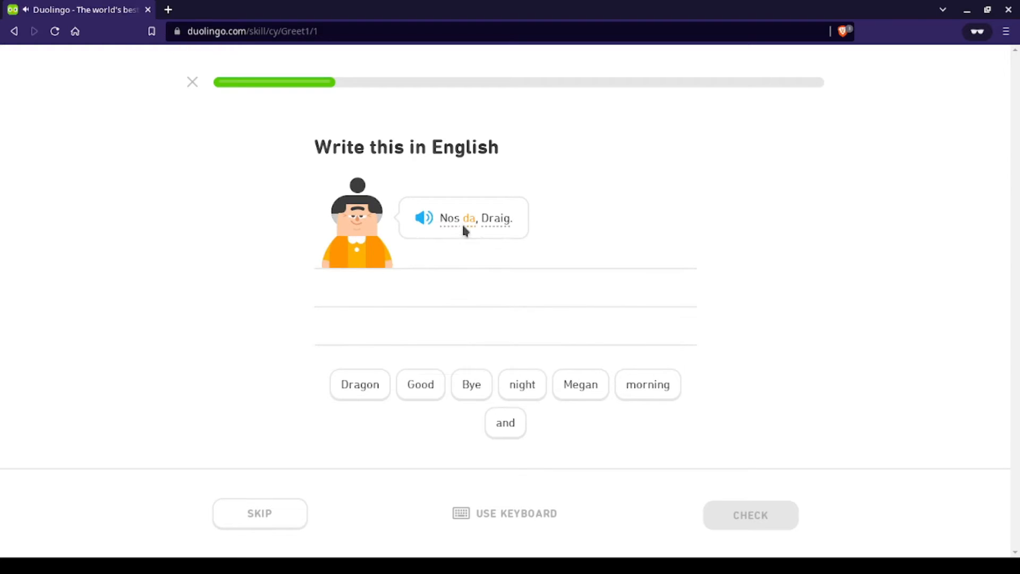
pyautogui.moveTo(601, 413)
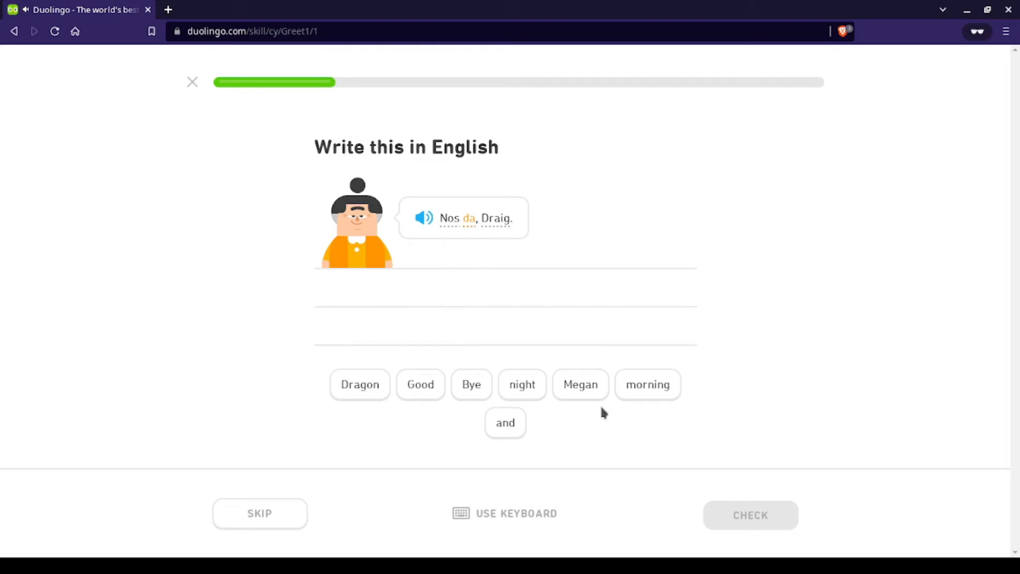
pyautogui.moveTo(458, 414)
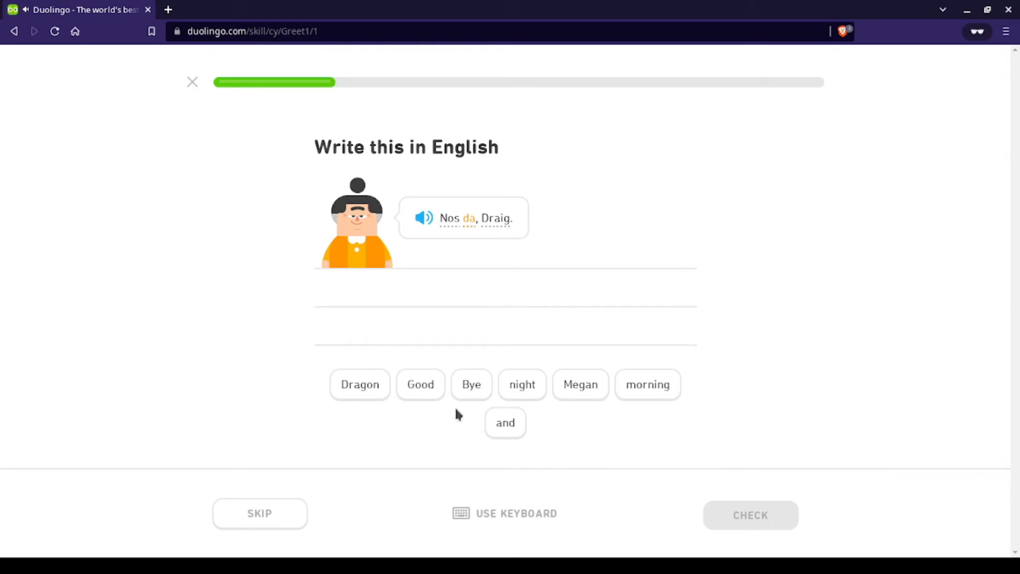
# Place the word tiles to translate 'Nos da, Draig.' as 'Good night'
pyautogui.click(521, 384)
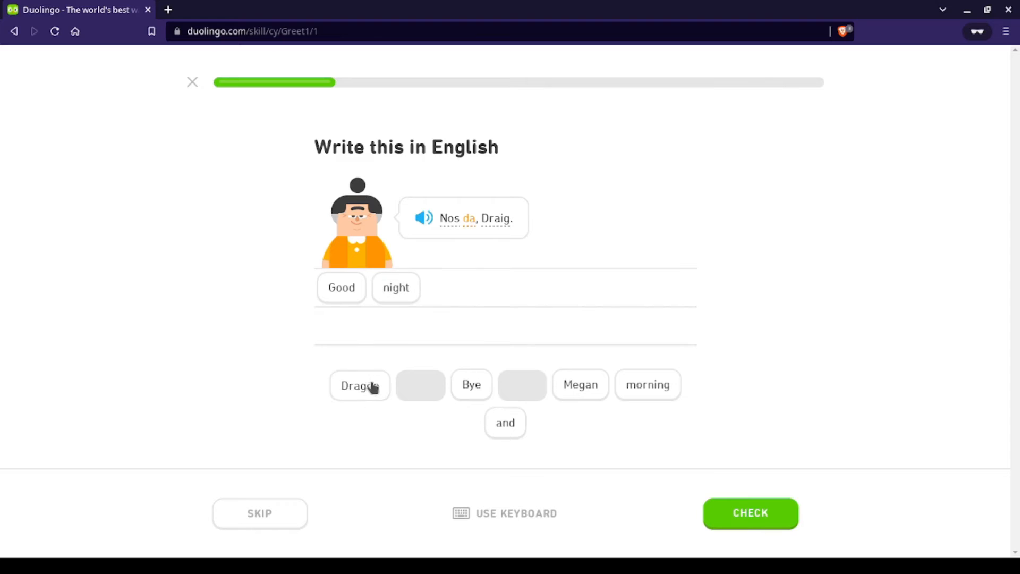